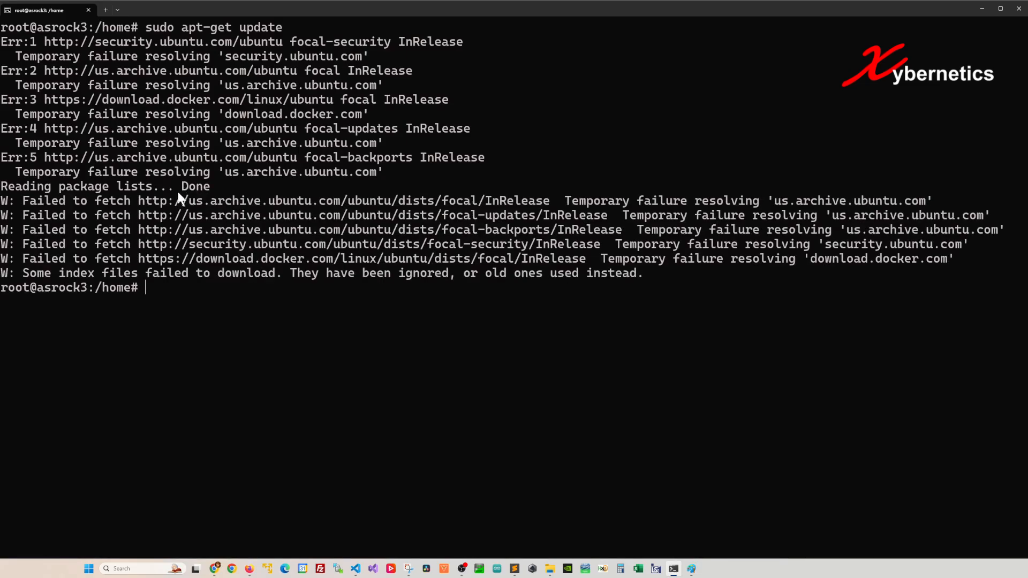
pyautogui.moveTo(373, 201)
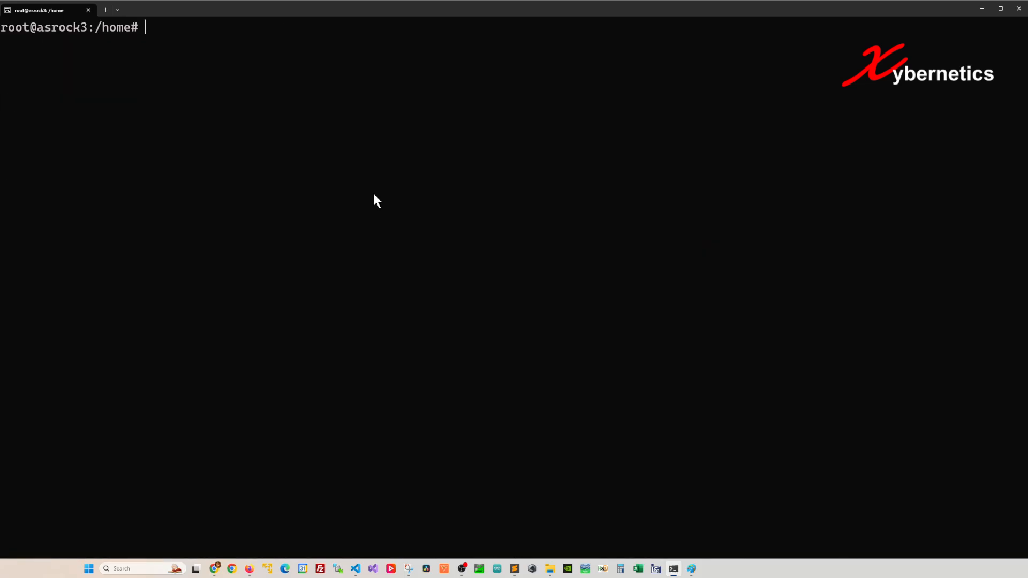
pyautogui.write('pin')
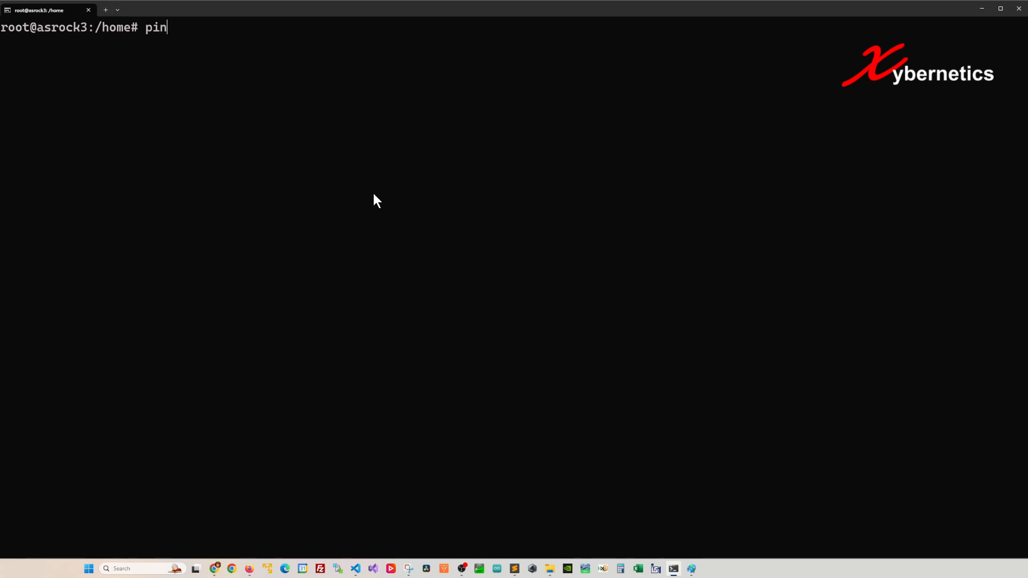
pyautogui.write('g -c 4')
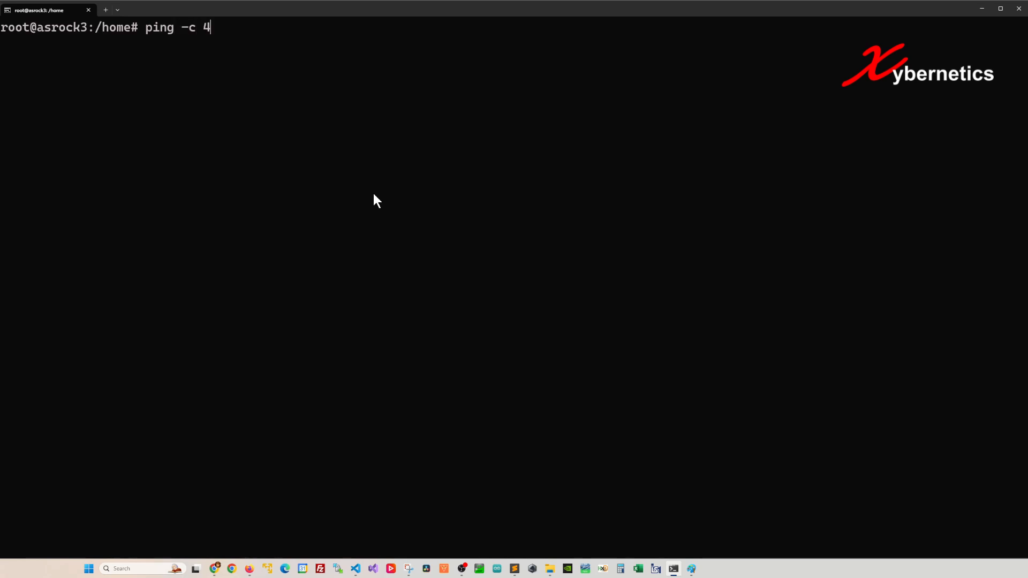
pyautogui.write('google.')
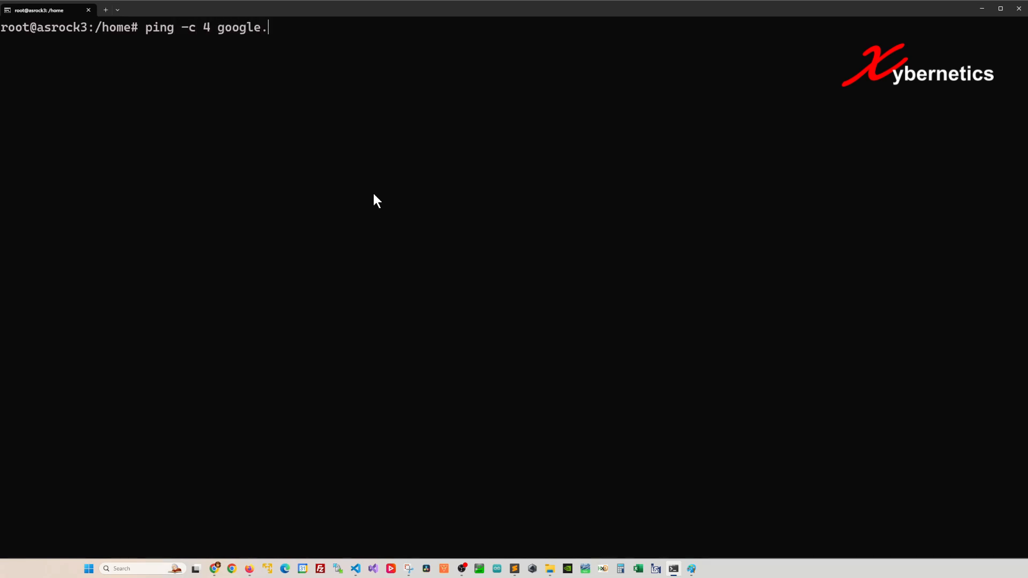
pyautogui.press('Return')
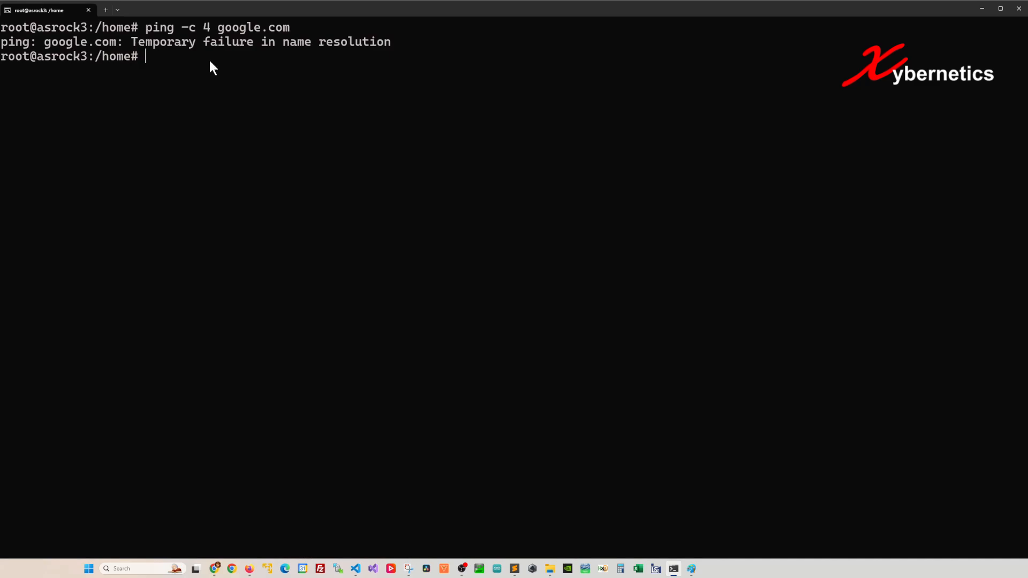
pyautogui.moveTo(344, 59)
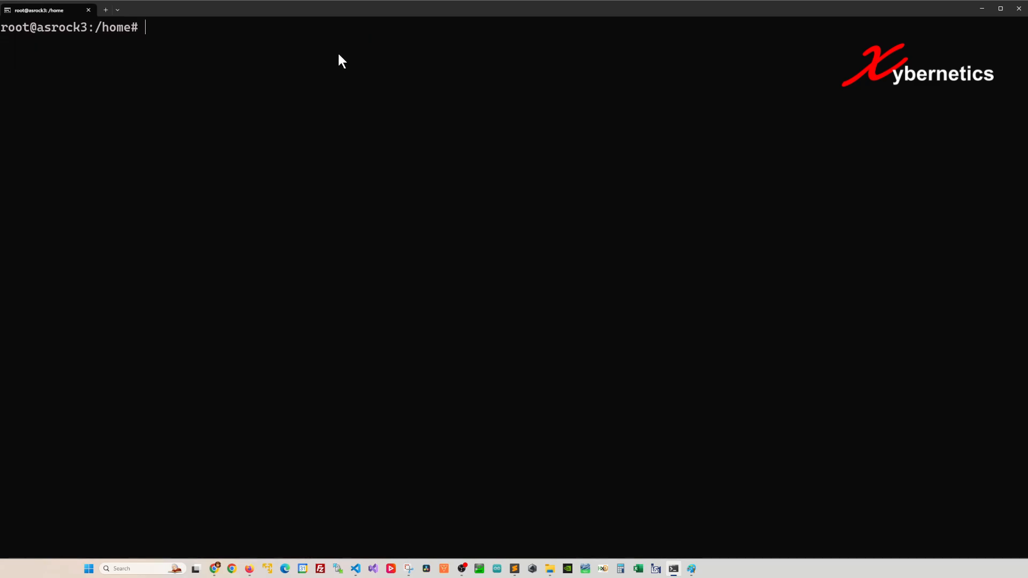
# Run sudo nano /etc/resolv.conf to edit the resolver file as root.
pyautogui.write('sudo')
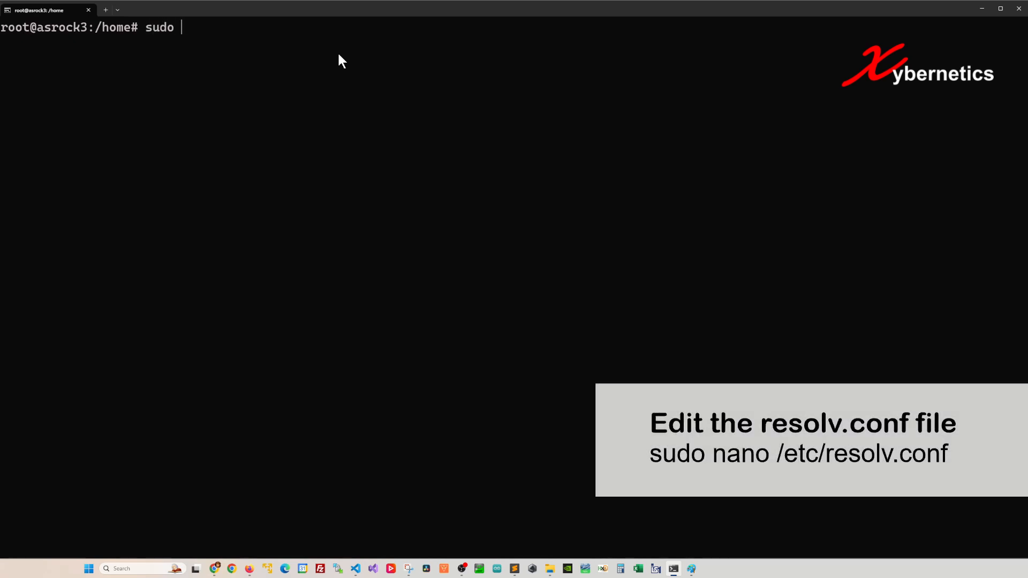
pyautogui.write('nan')
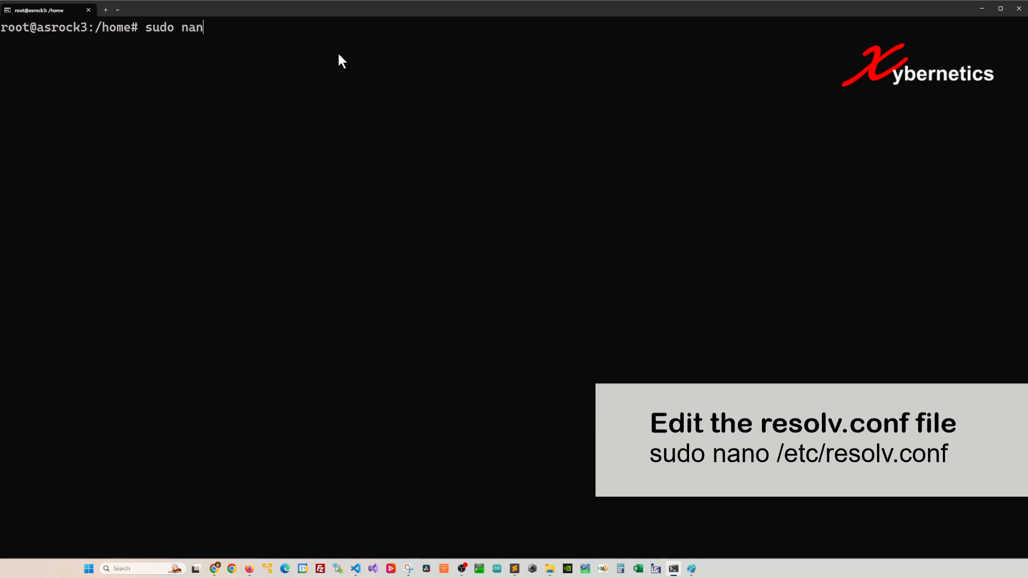
pyautogui.write('o')
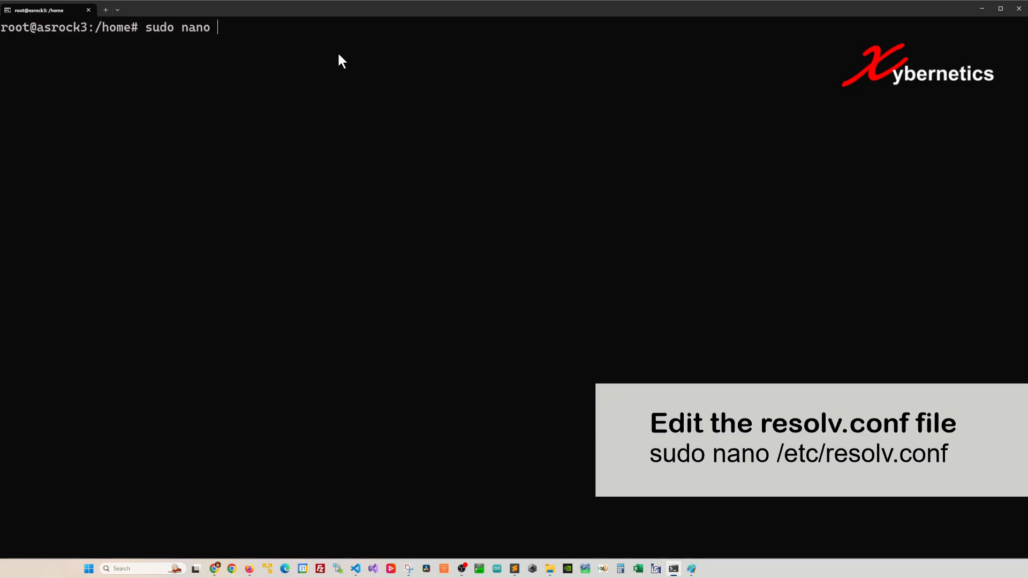
pyautogui.write('/')
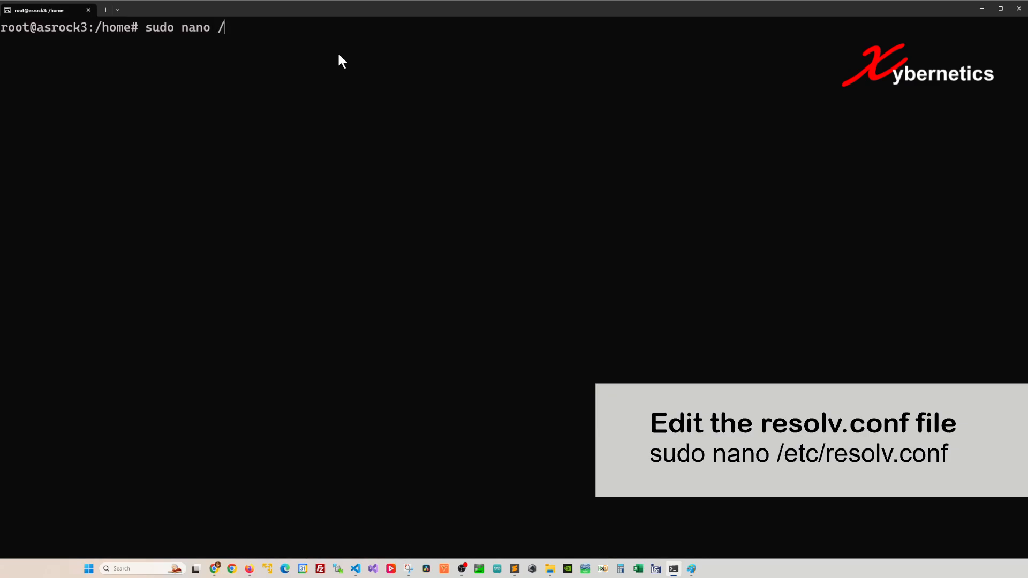
pyautogui.write('etc')
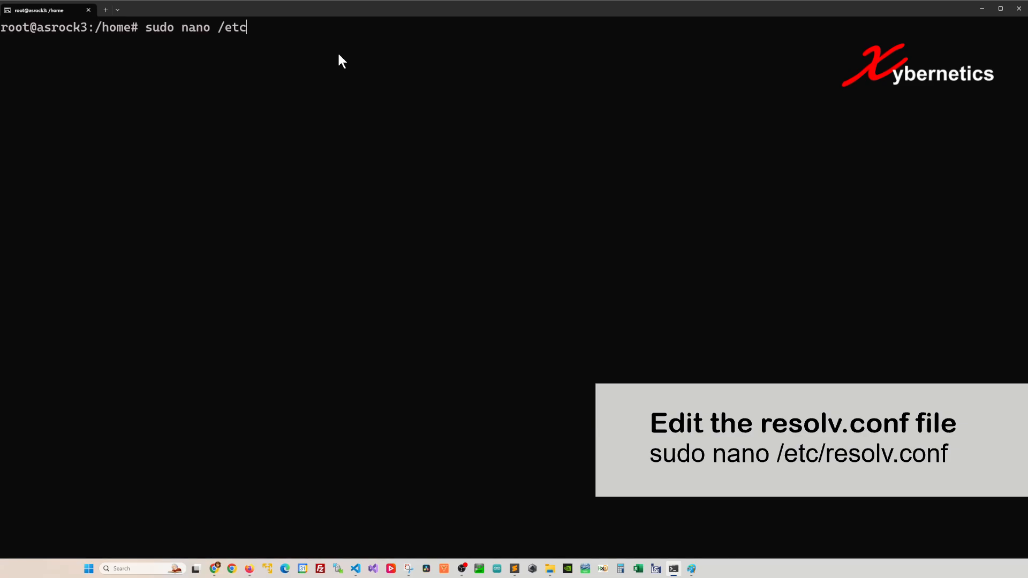
pyautogui.write('/resolv.conf')
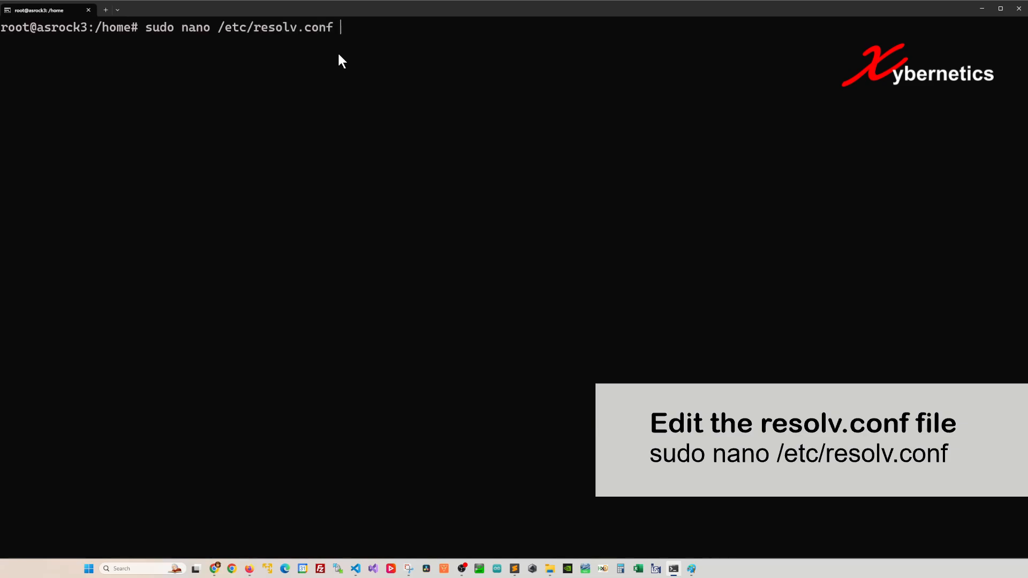
pyautogui.moveTo(370, 44)
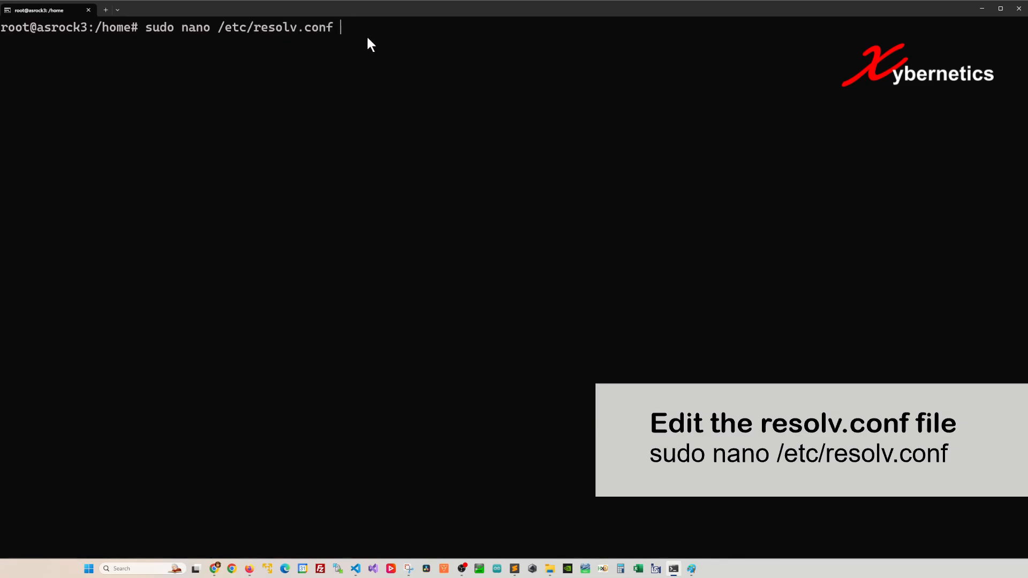
pyautogui.press('Return')
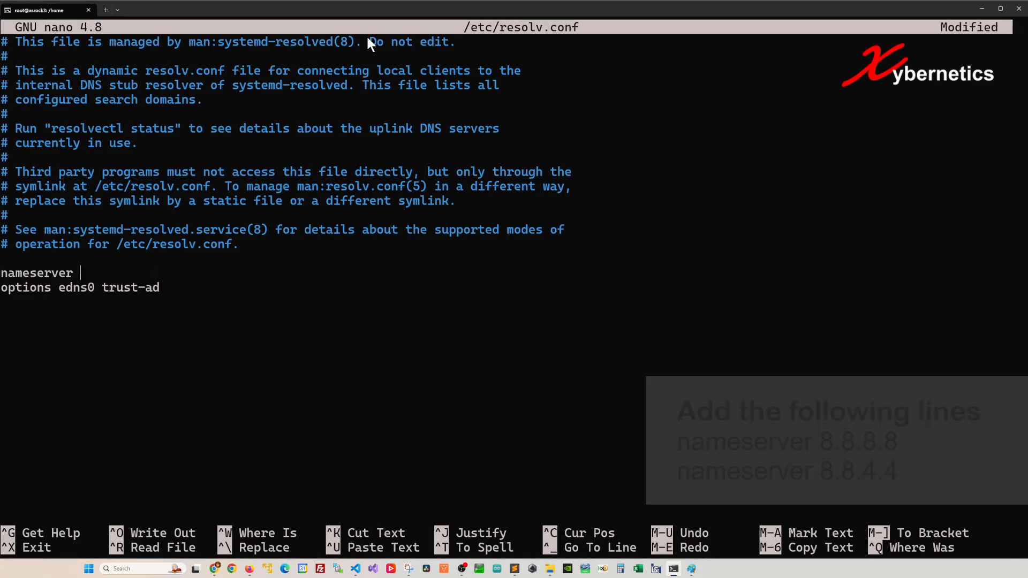
# Add Google nameserver lines 8.8.8.8 and 8.8.4.4 to resolv.conf.
pyautogui.write('8.8.8.8')
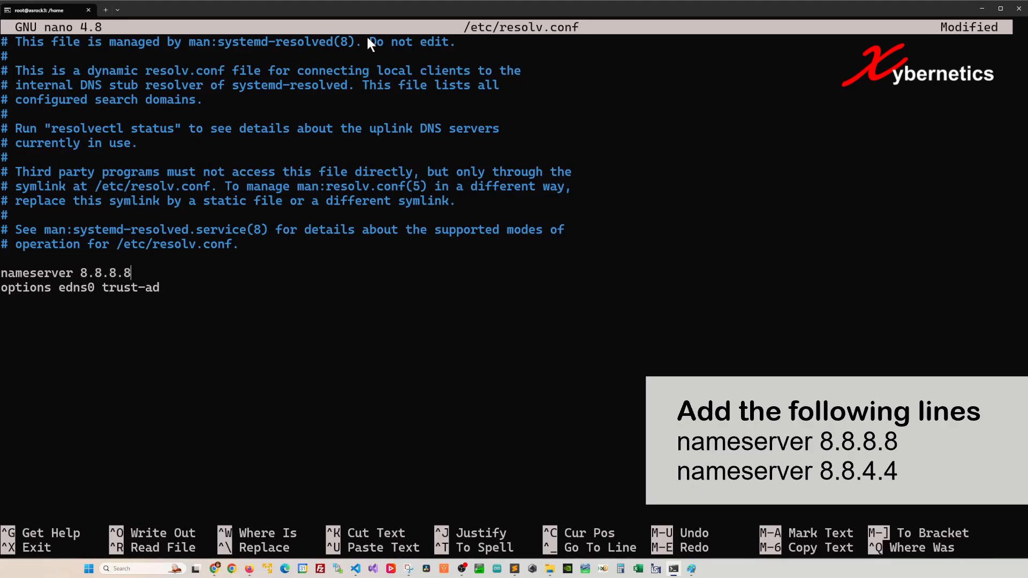
pyautogui.write('name')
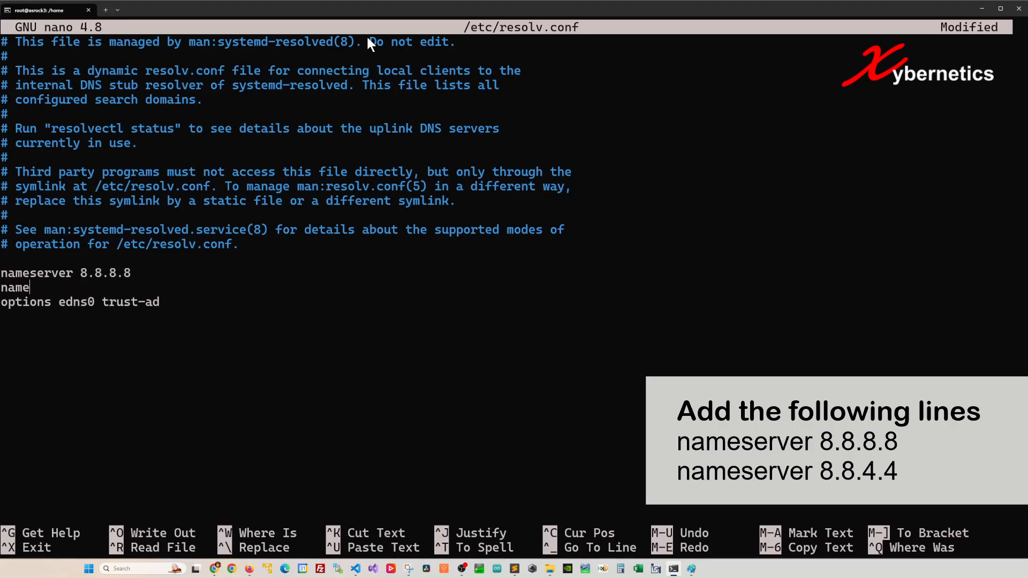
pyautogui.write('server')
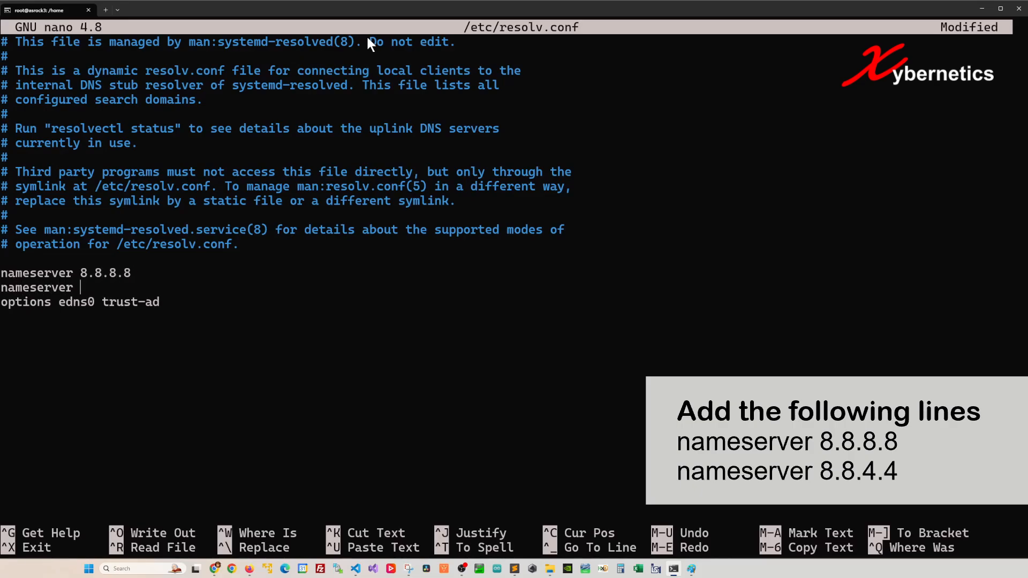
pyautogui.write('8.8.')
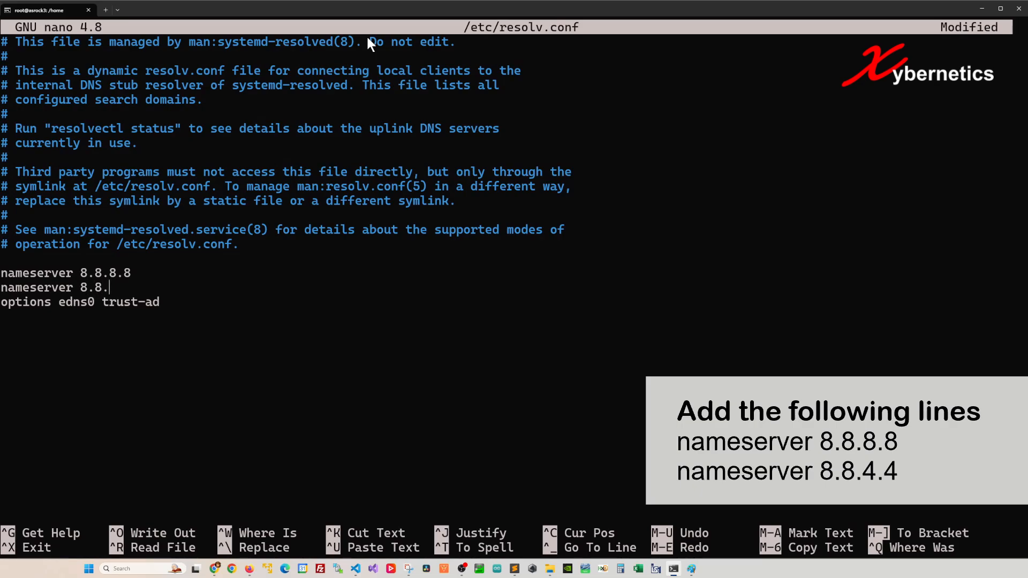
pyautogui.write('4.4')
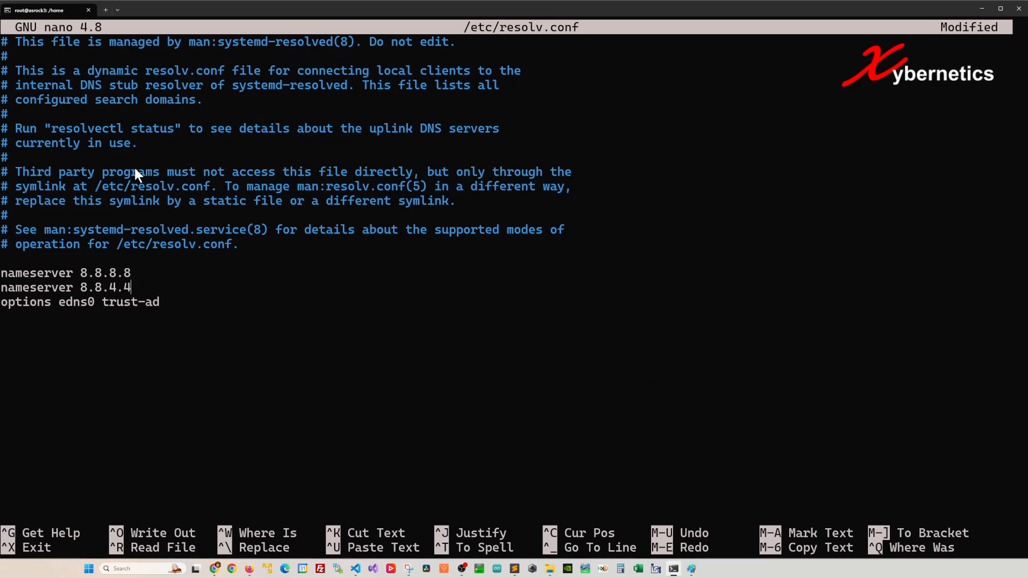
pyautogui.moveTo(72, 522)
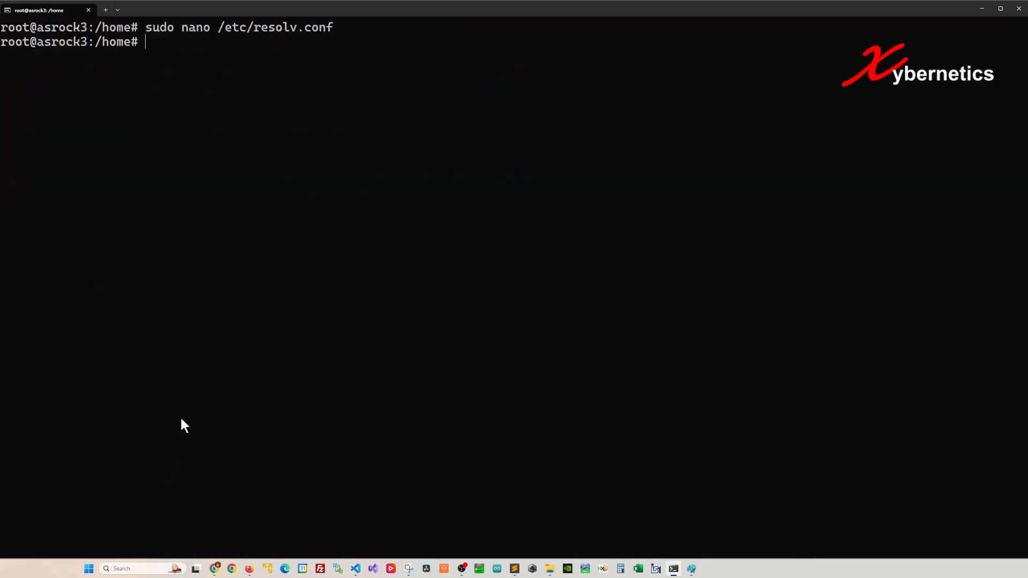
pyautogui.write('no /etc/resolv.conf')
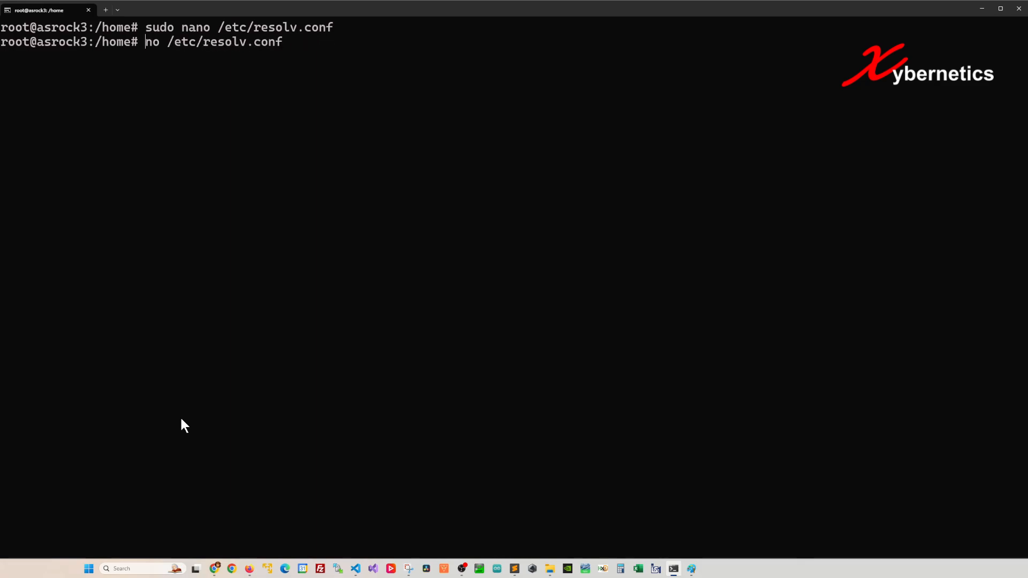
pyautogui.press('Return')
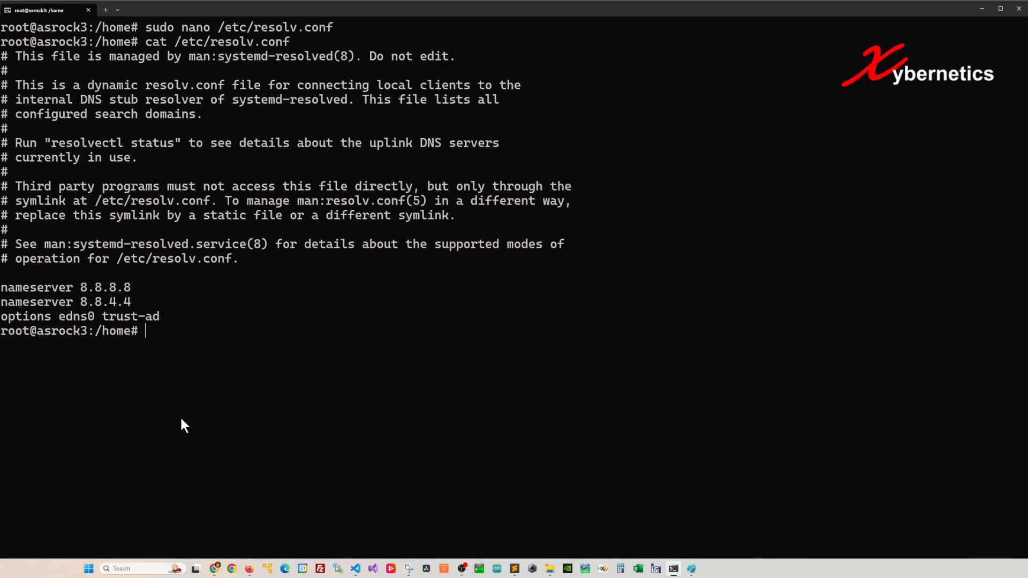
pyautogui.moveTo(156, 301)
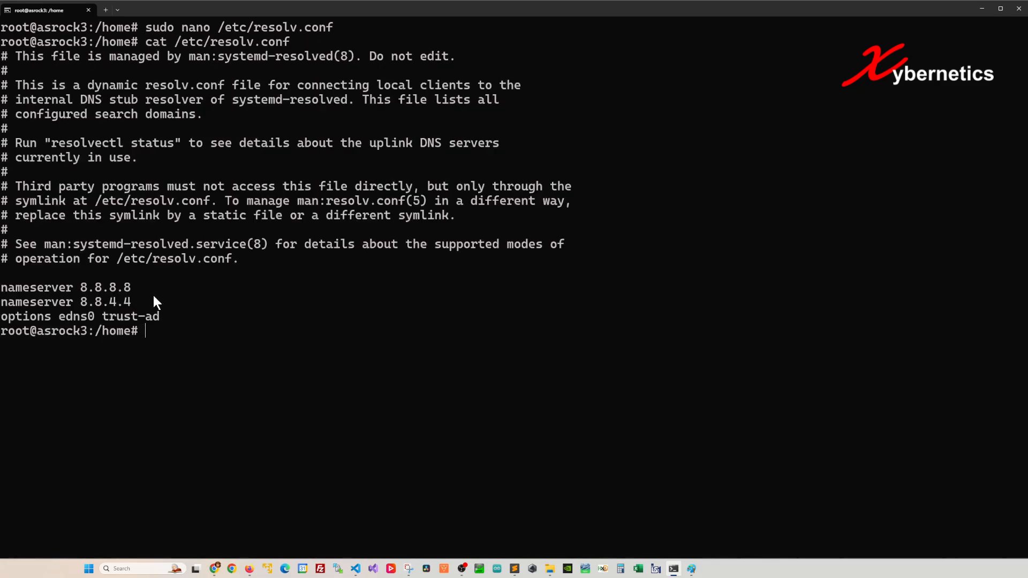
pyautogui.write('clear')
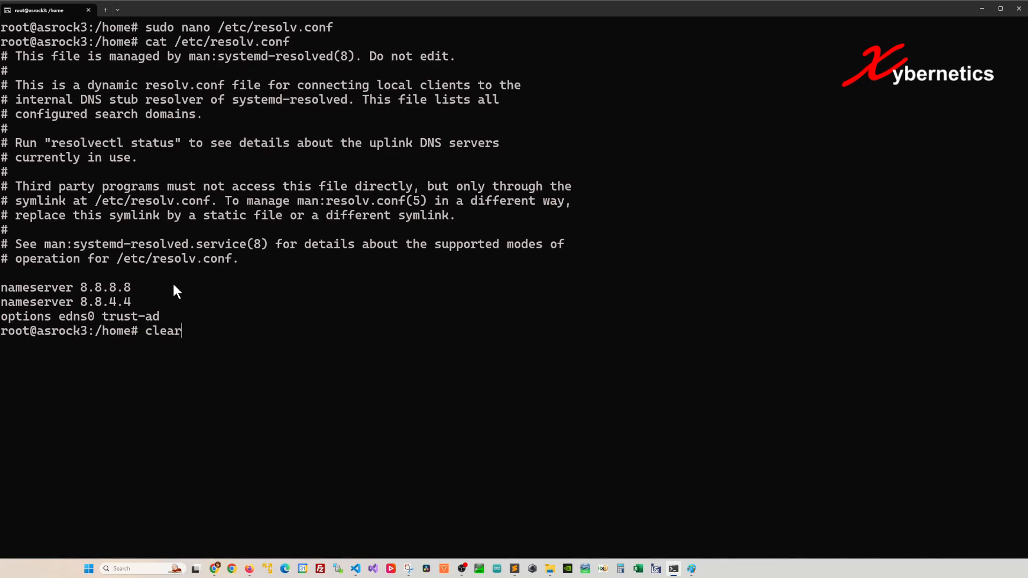
pyautogui.press('Return')
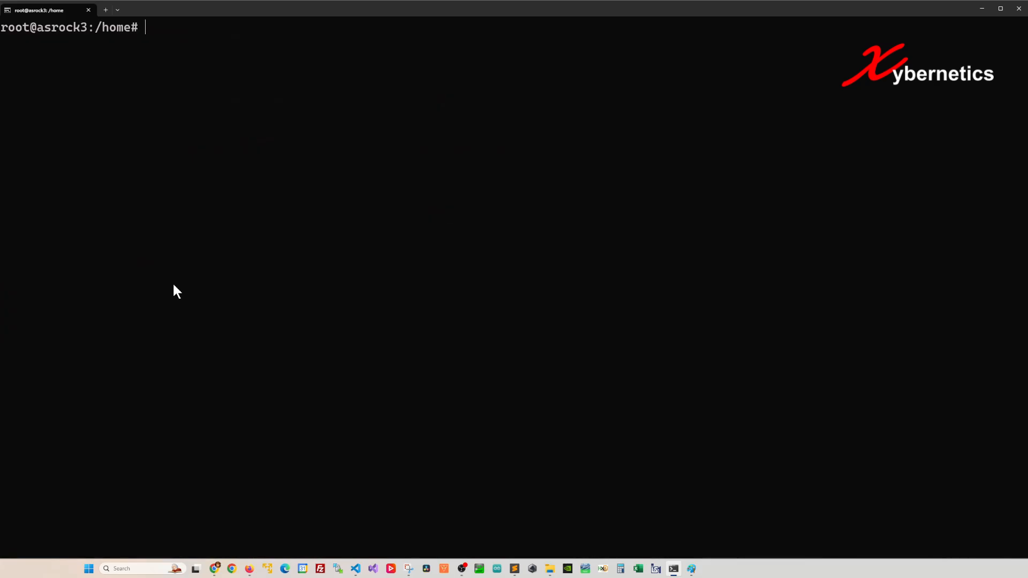
# Type clear twice in the shell after the successful four-packet ping.
pyautogui.write('clear')
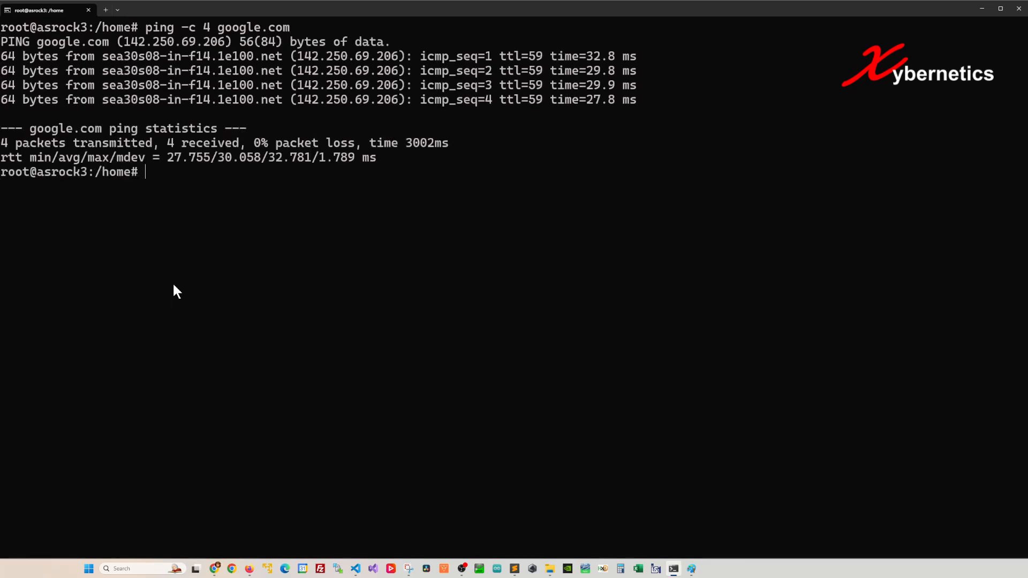
pyautogui.write('clear')
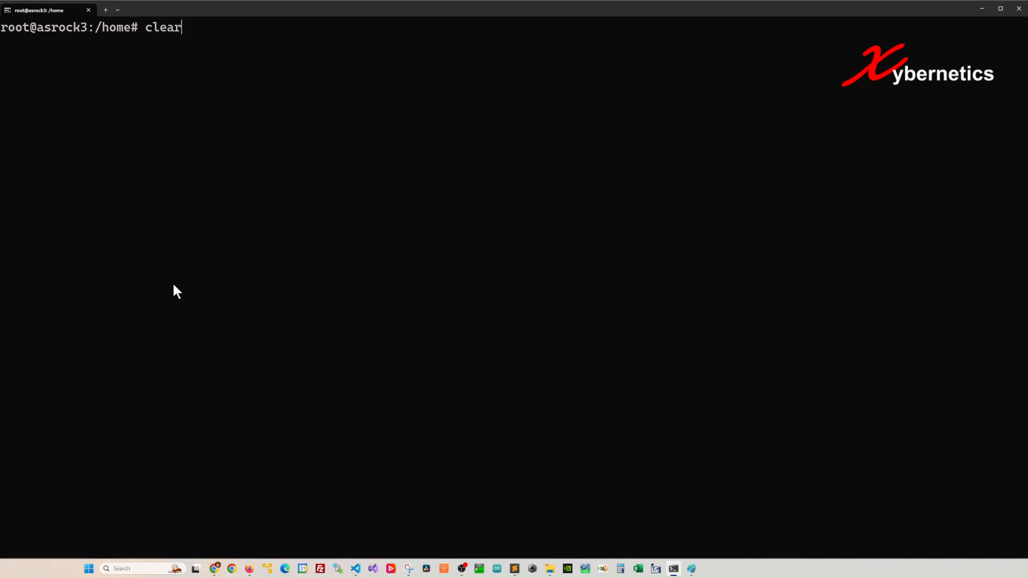